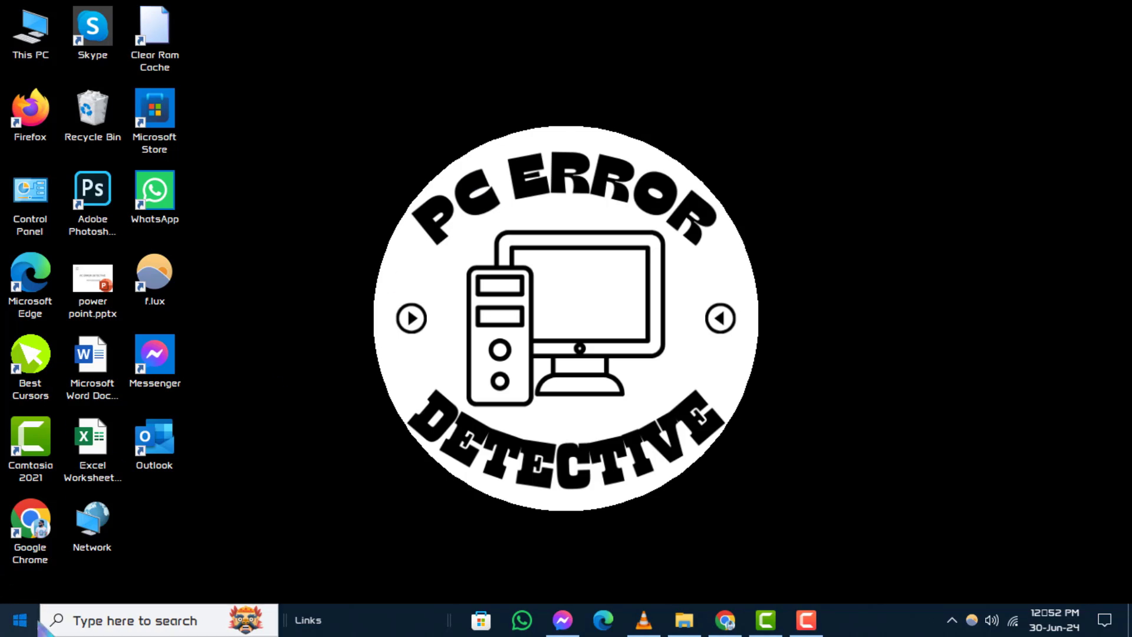
Launch the Local Group Policy Editor by searching 'Gpedit.msc' from Start
click(18, 619)
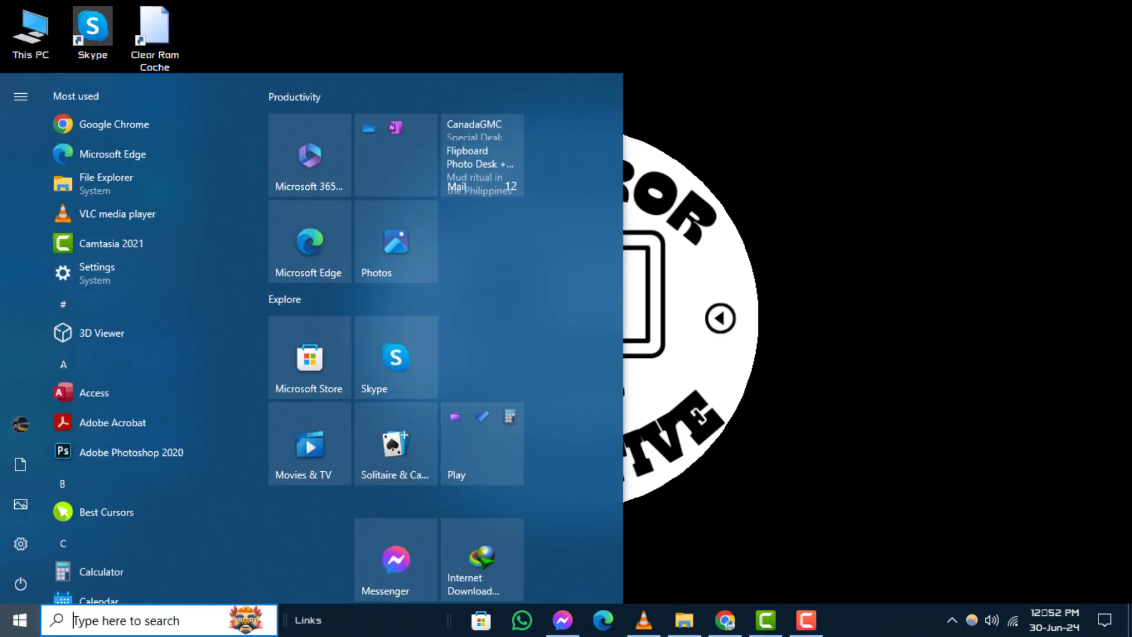
text(Gpedit.msc)
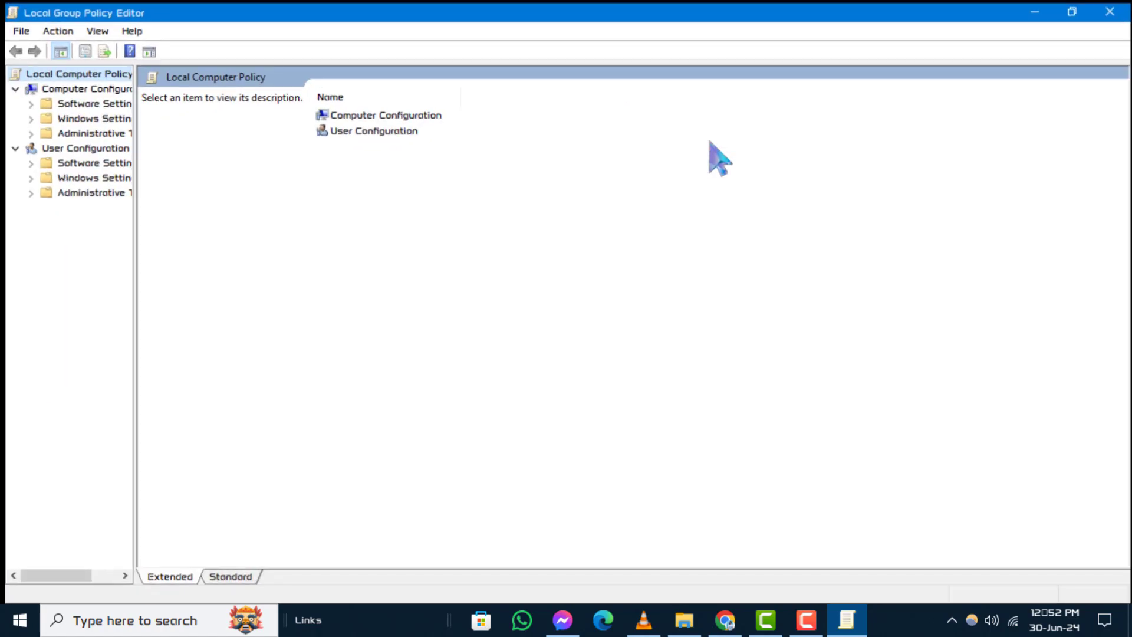
Navigate Computer Configuration > Administrative Templates > Windows Components > Windows Update and select the pause-updates access policy
click(14, 149)
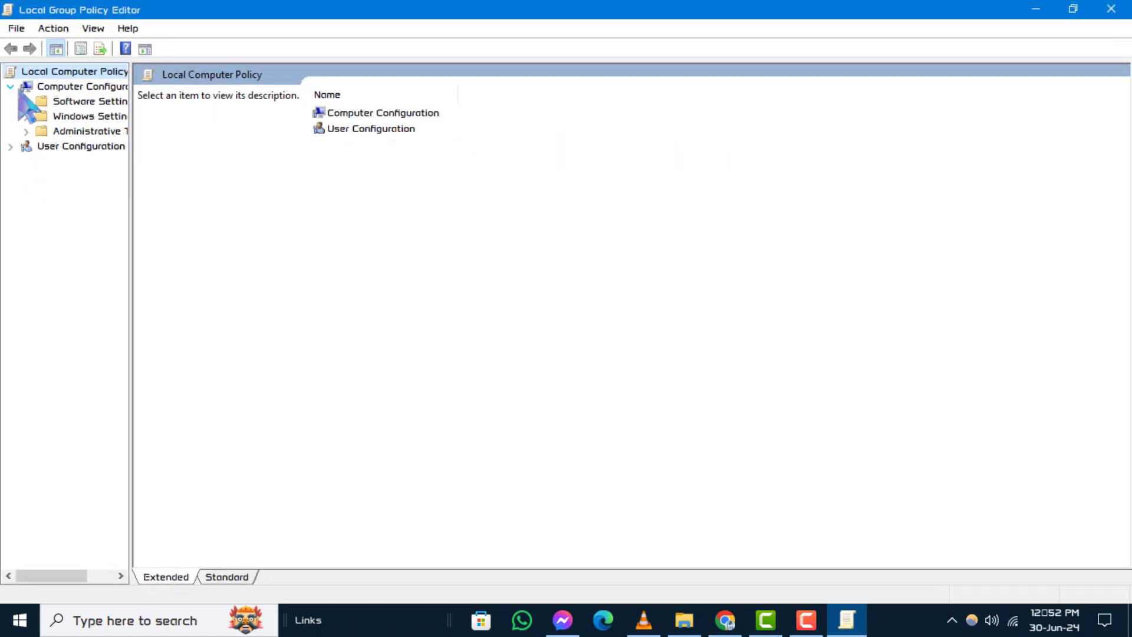
click(11, 86)
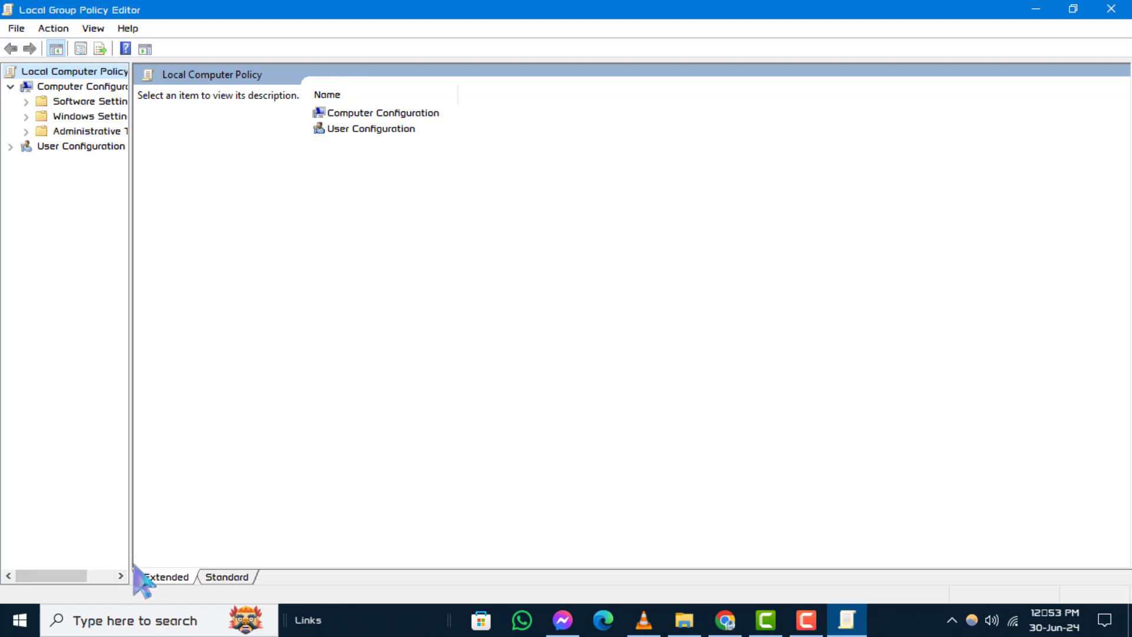
mouse_move(36, 149)
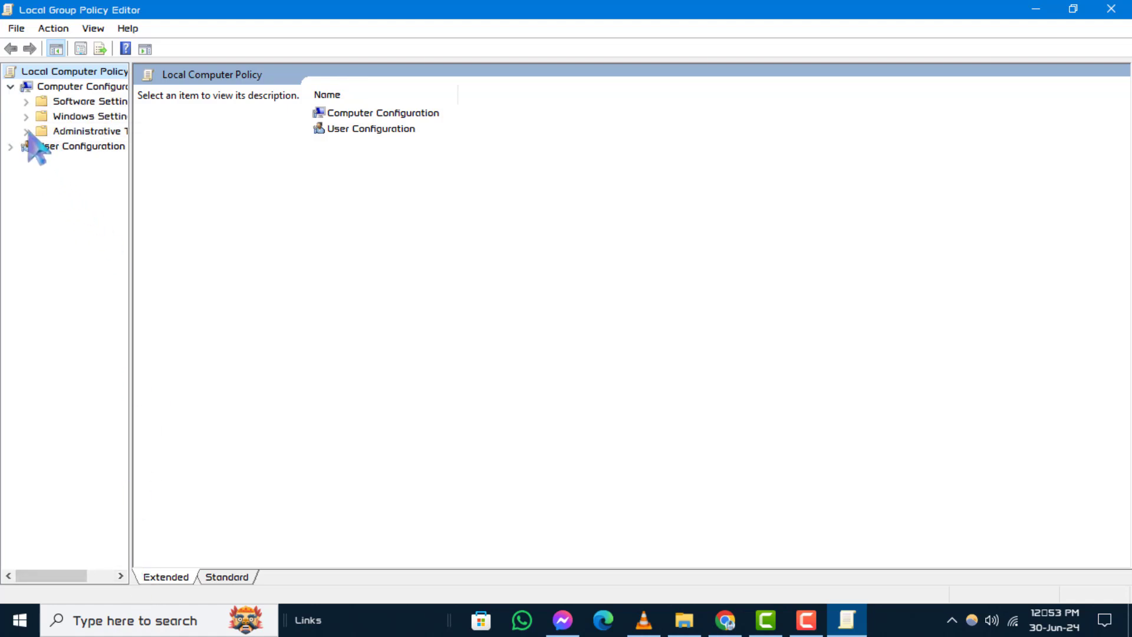
click(26, 131)
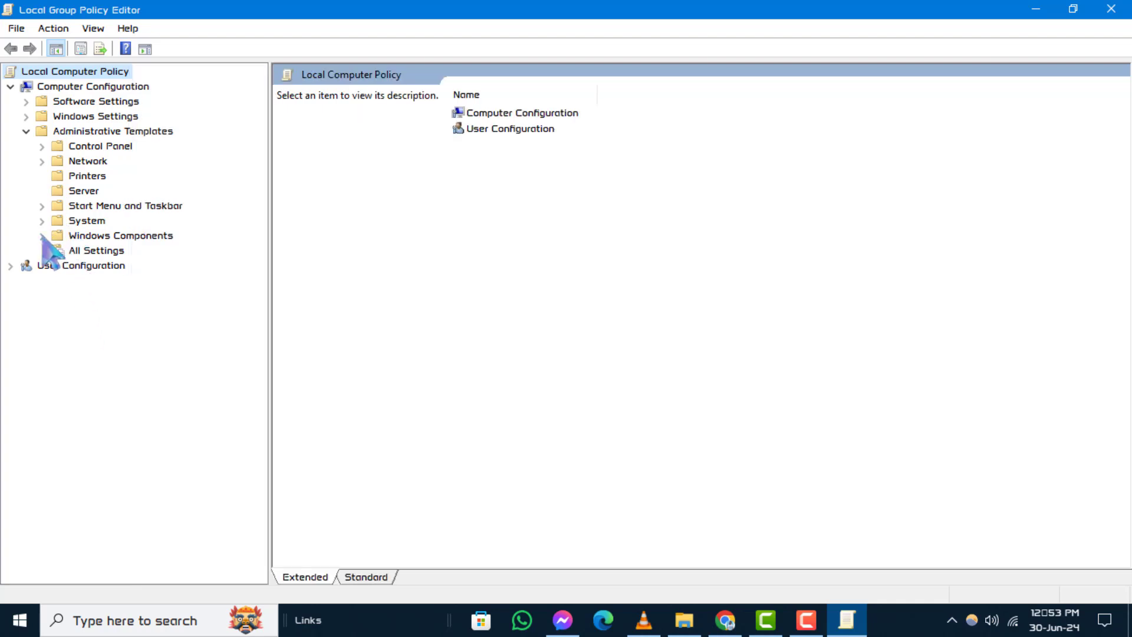
click(41, 236)
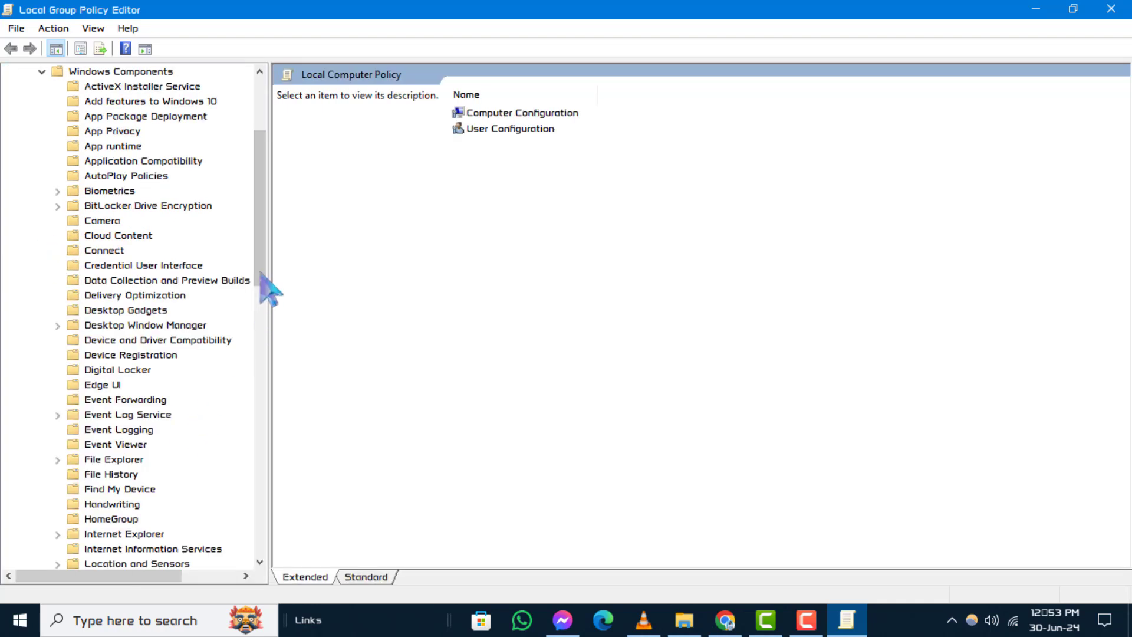
click(124, 503)
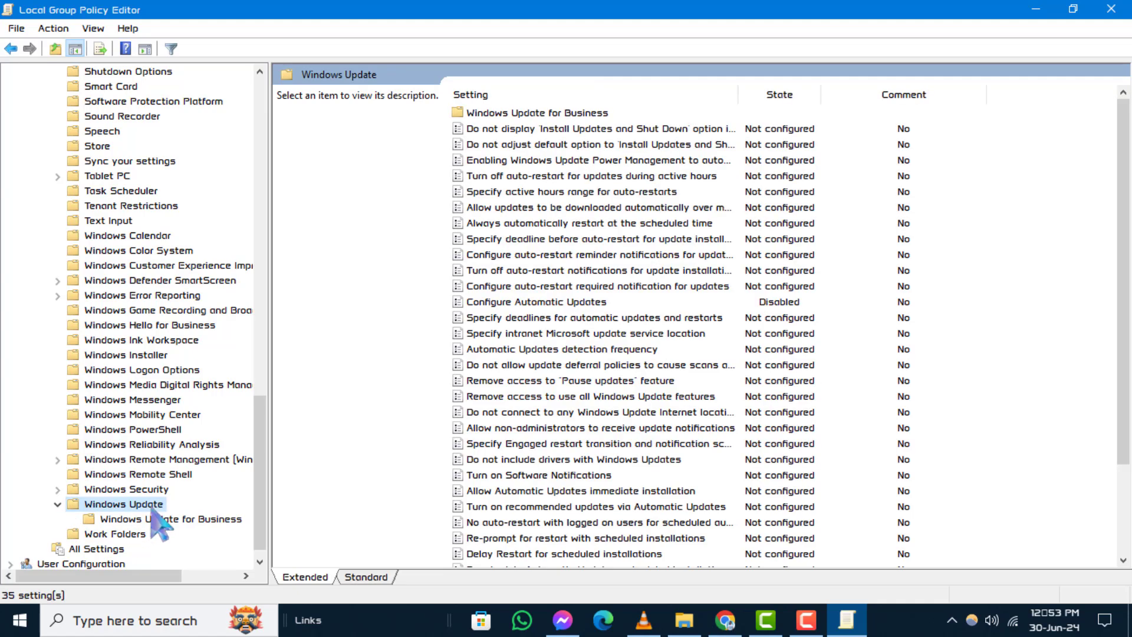
mouse_move(597, 399)
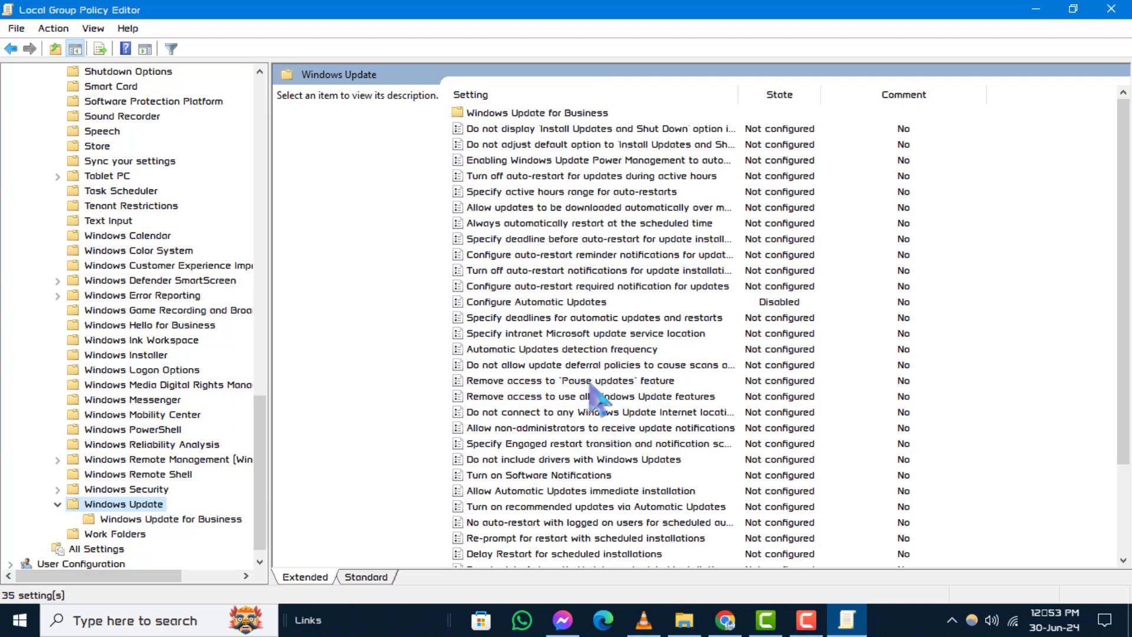
click(570, 381)
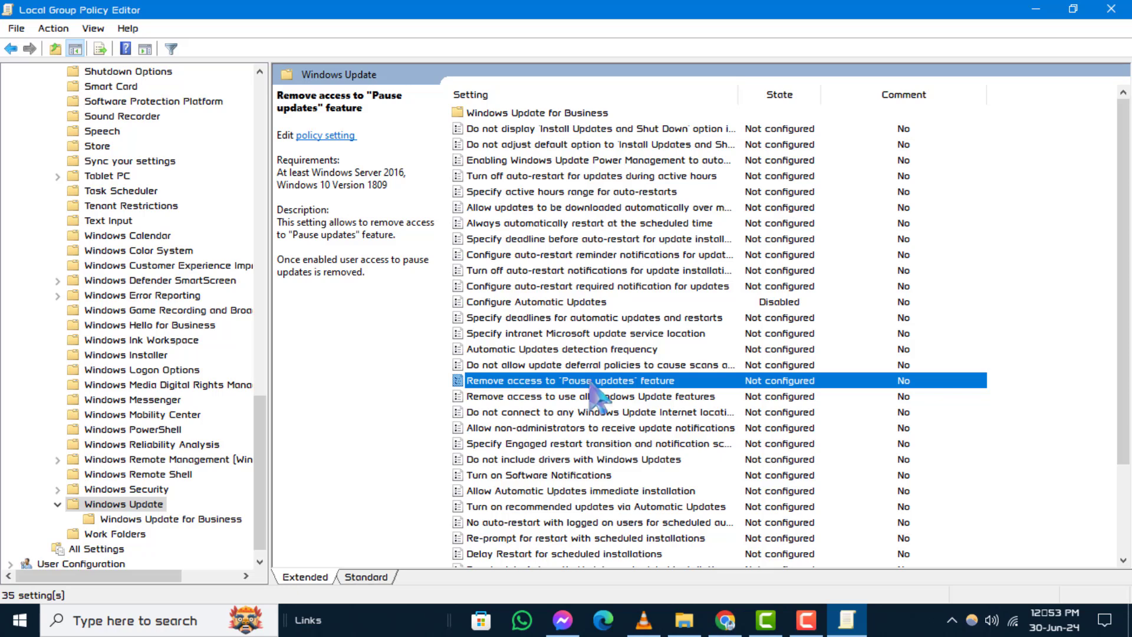
Set 'Remove access to "Pause updates" feature' to Enabled and apply it
double_click(567, 381)
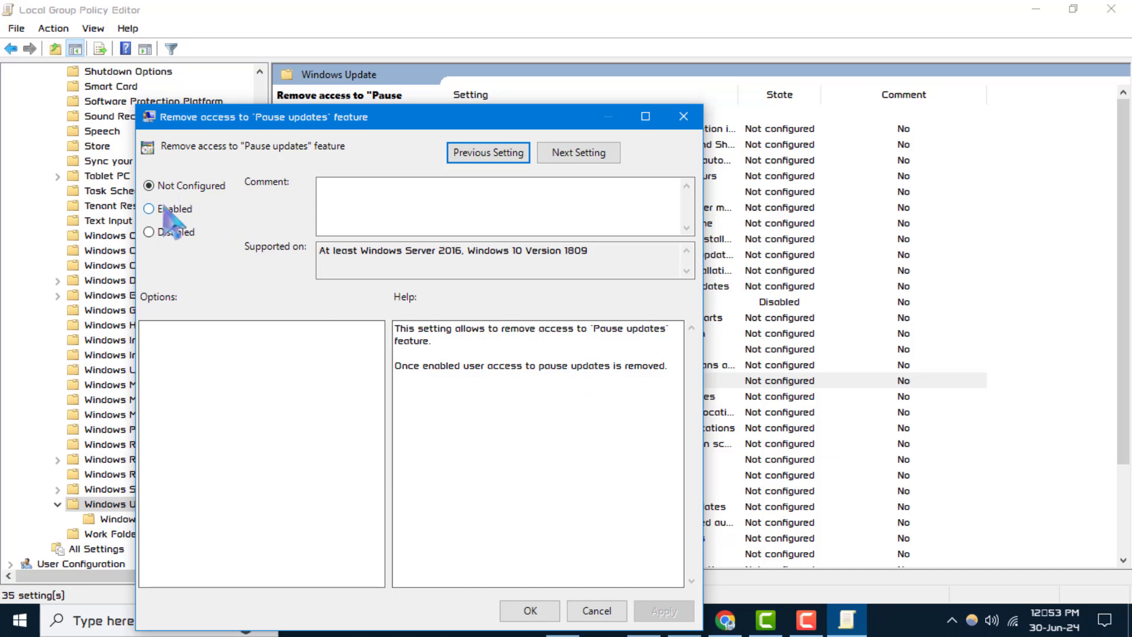
click(150, 208)
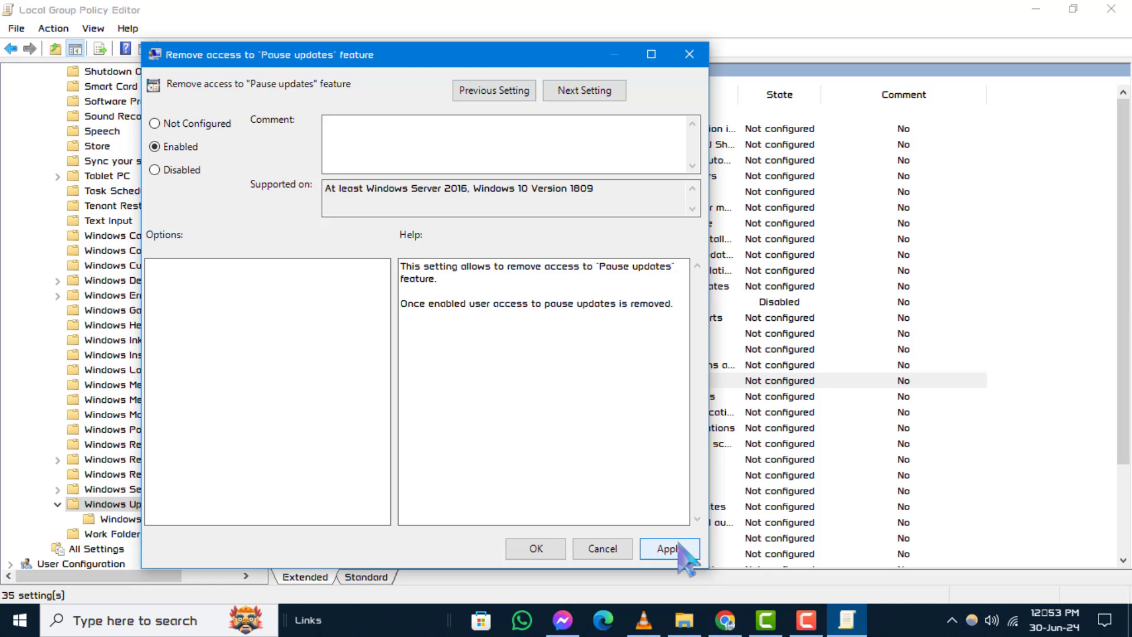
click(667, 548)
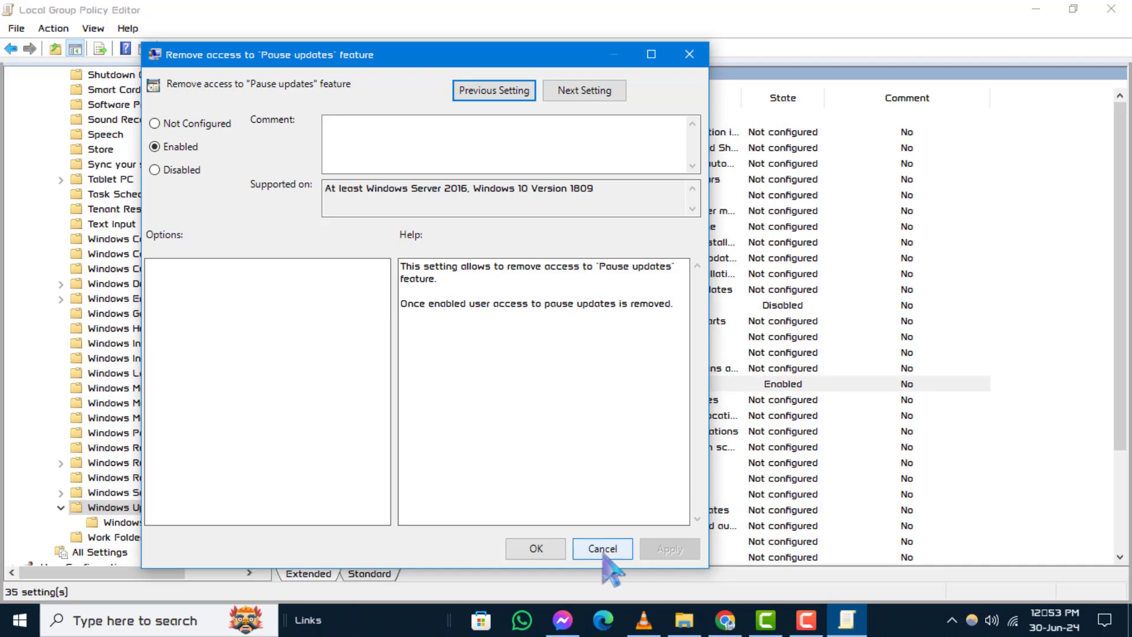
click(601, 548)
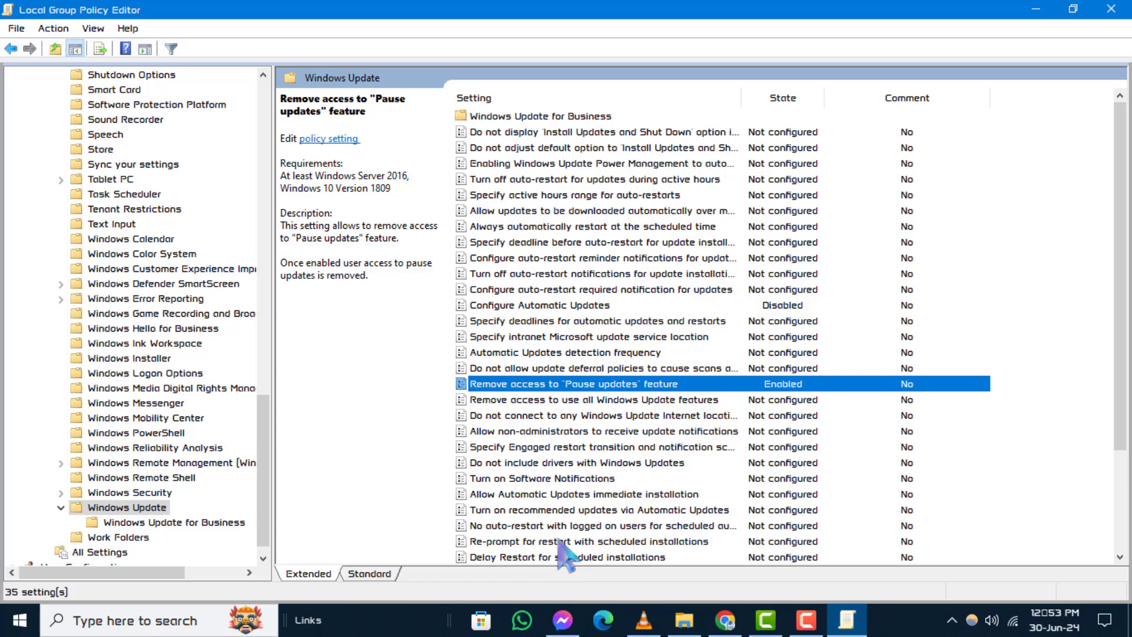
Bring up the Start menu power options to restart the PC
click(14, 619)
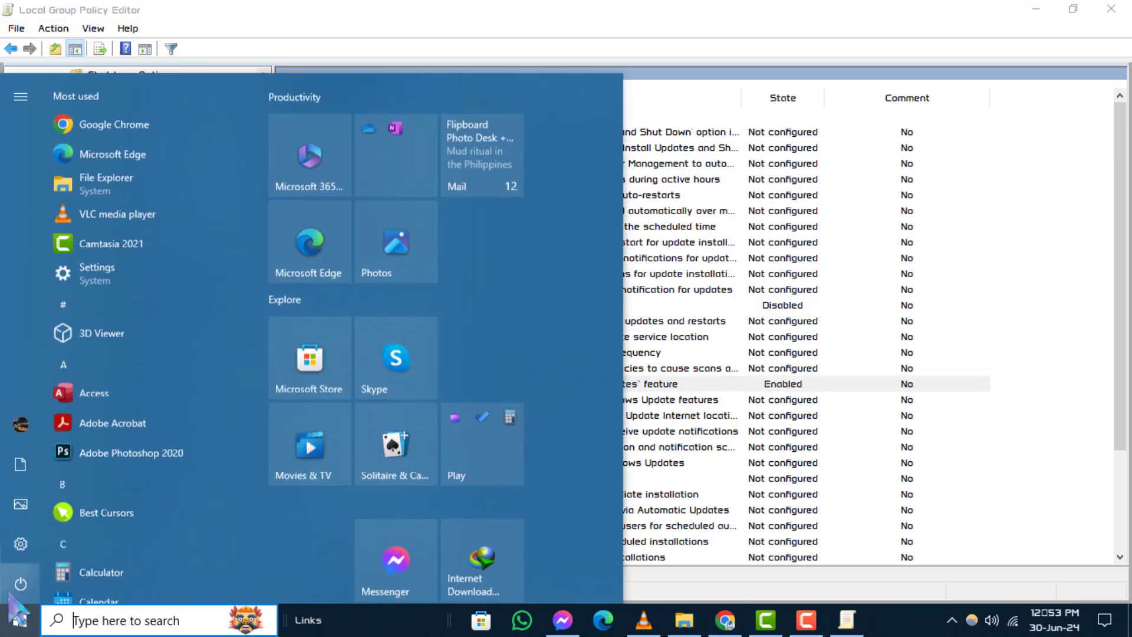
click(20, 582)
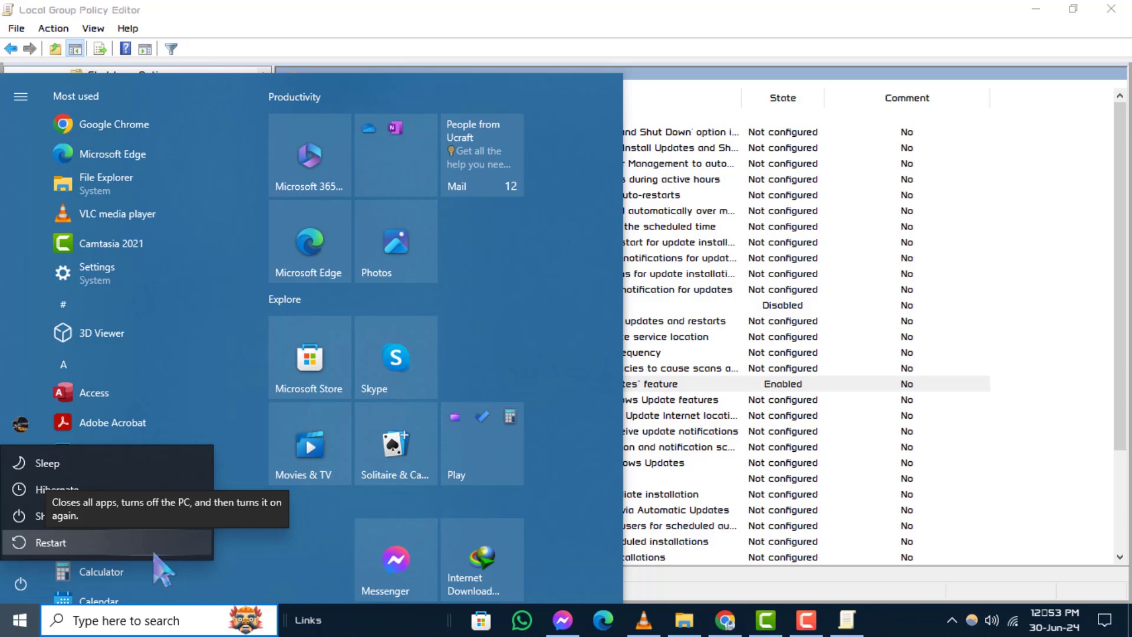